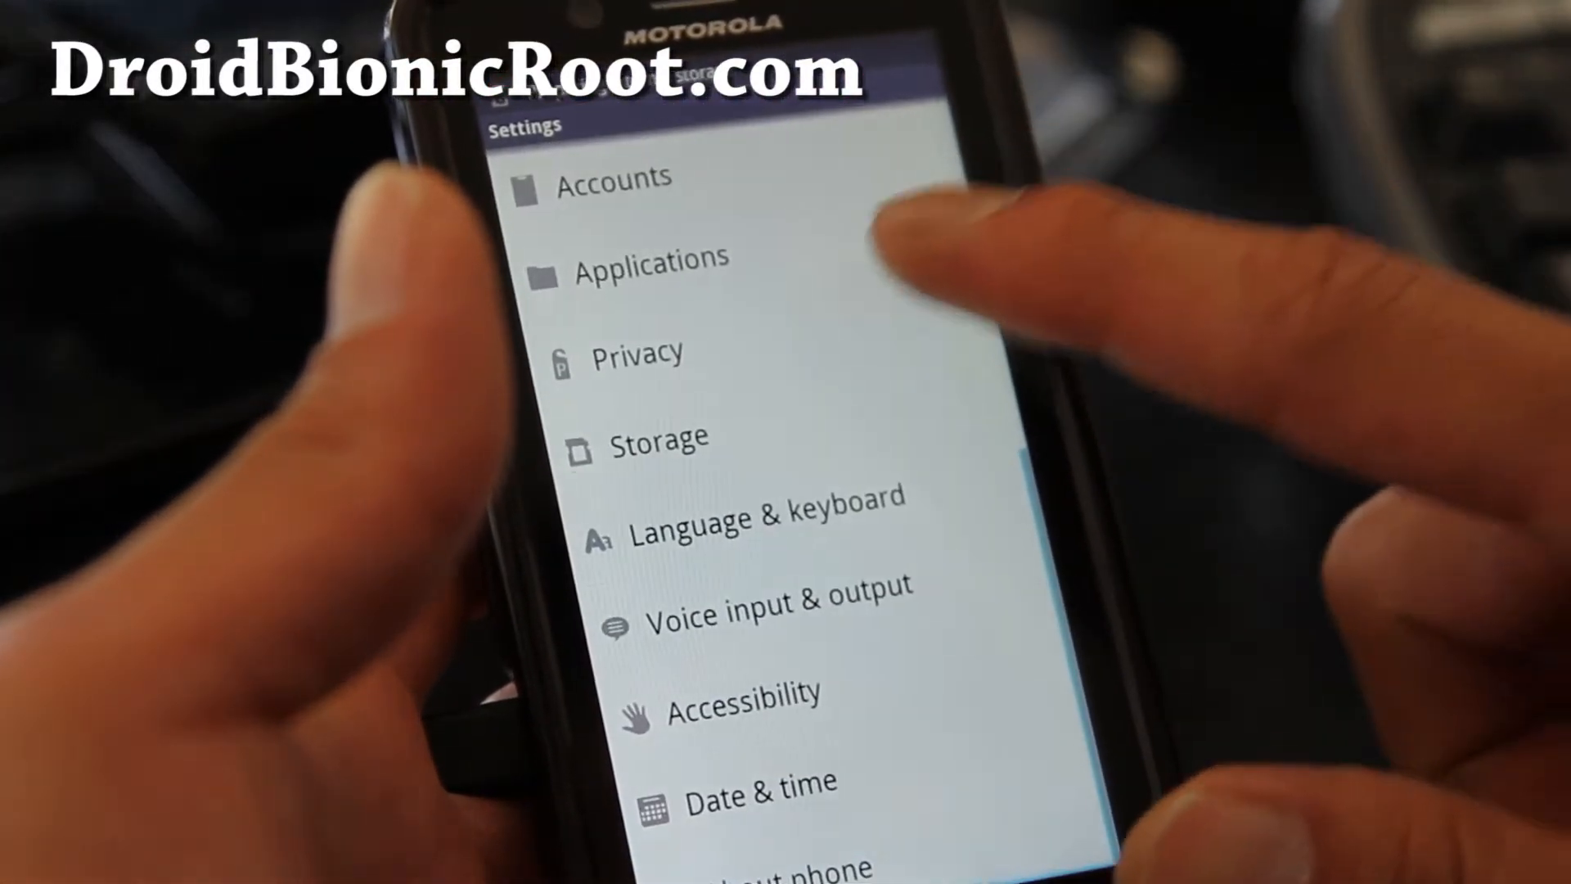
Step: Enable USB debugging under Applications > Development and confirm the allow-debugging warning
left_click(656, 259)
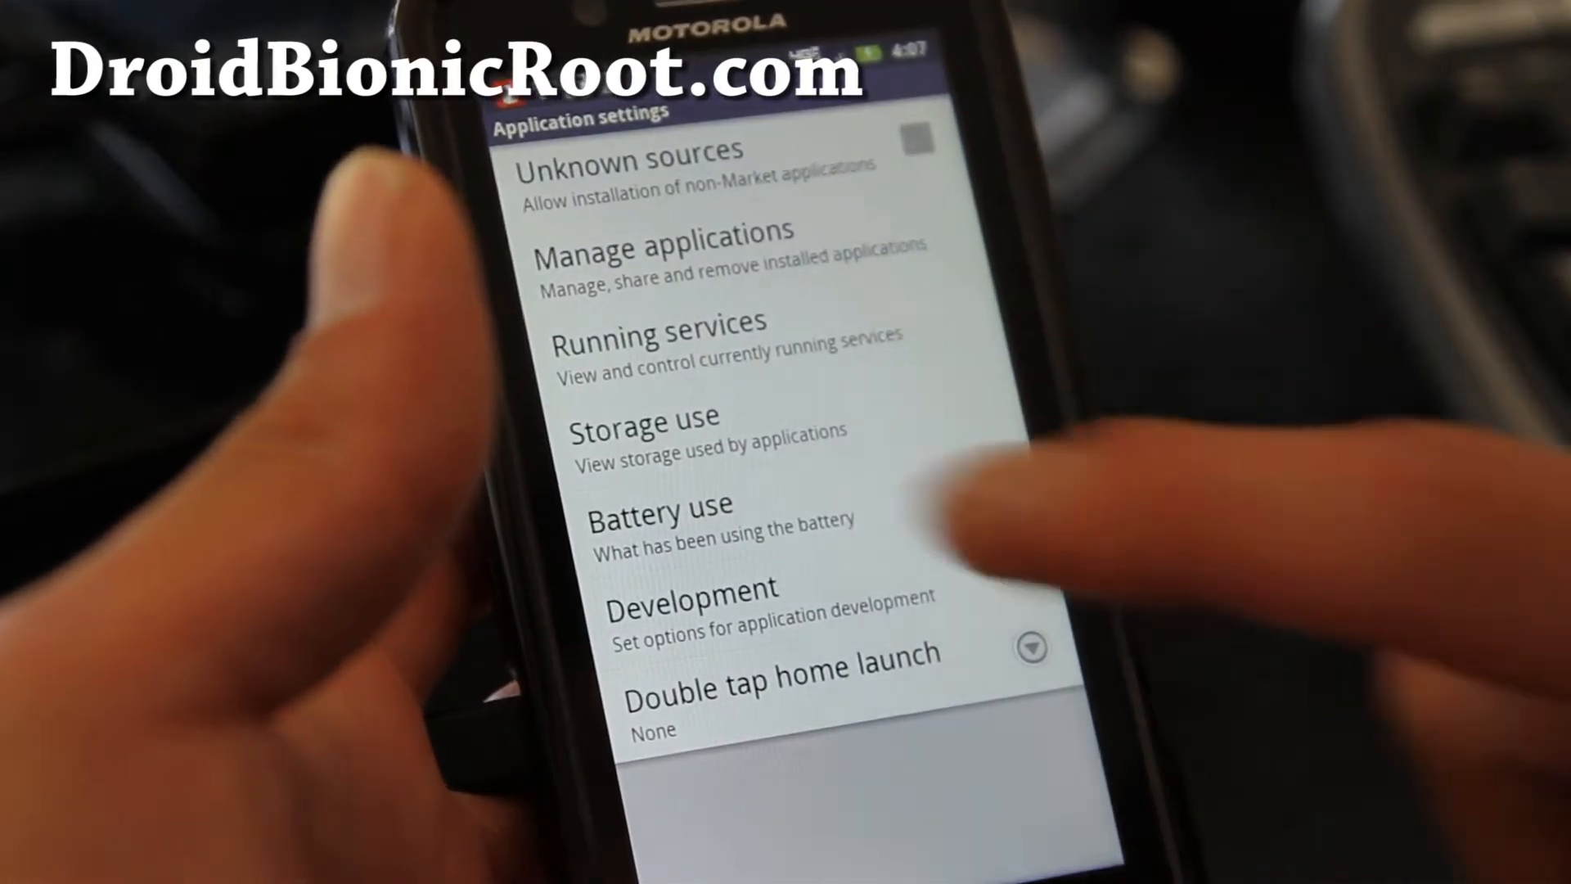
left_click(690, 587)
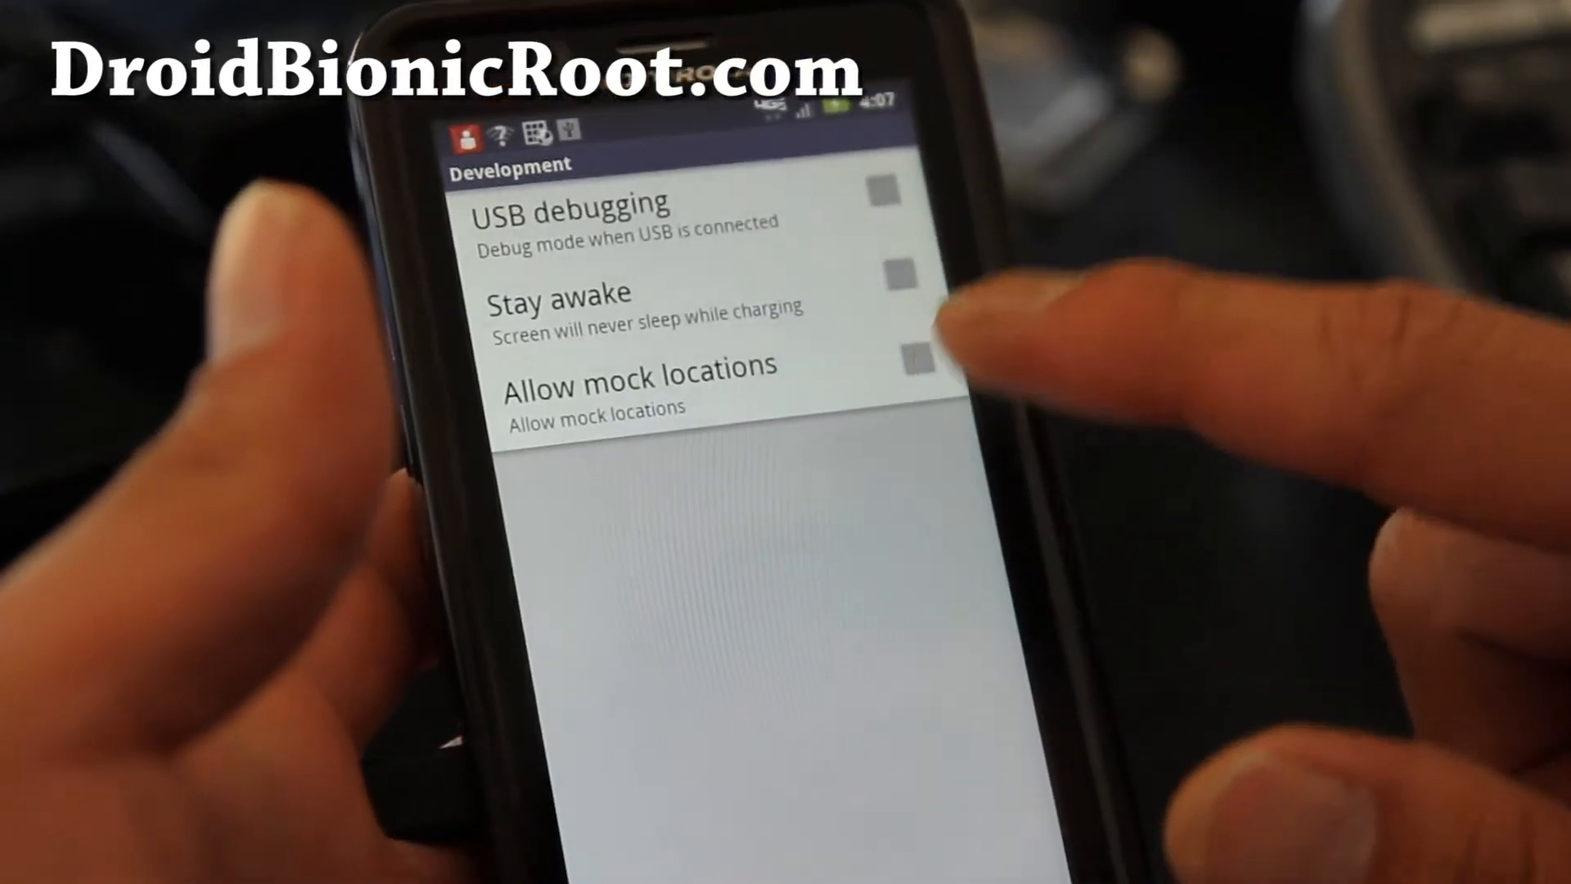
left_click(886, 198)
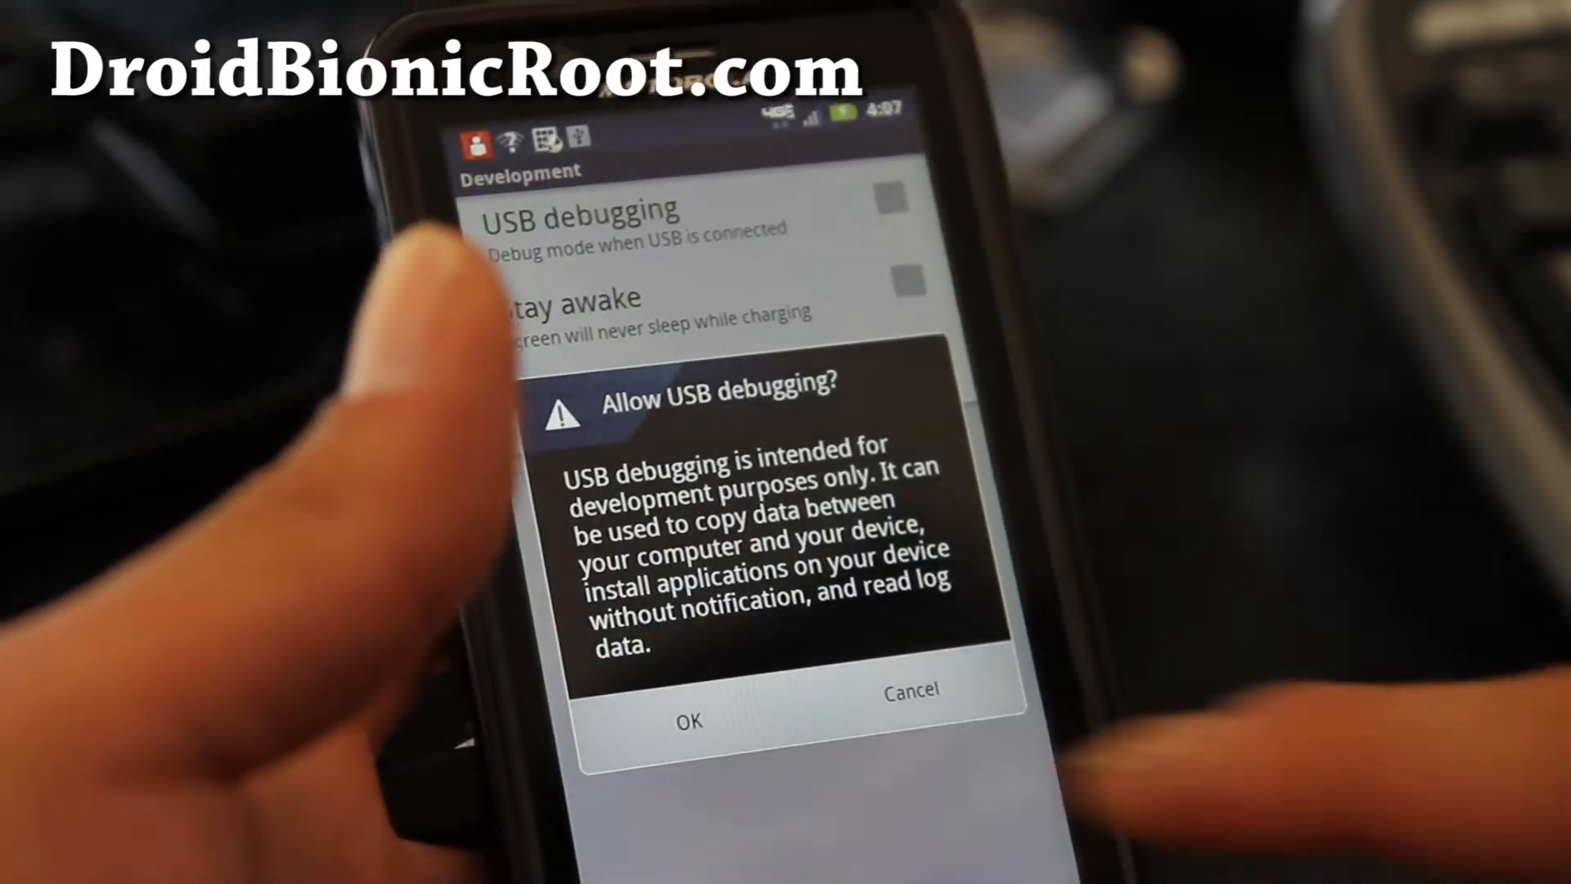
left_click(688, 720)
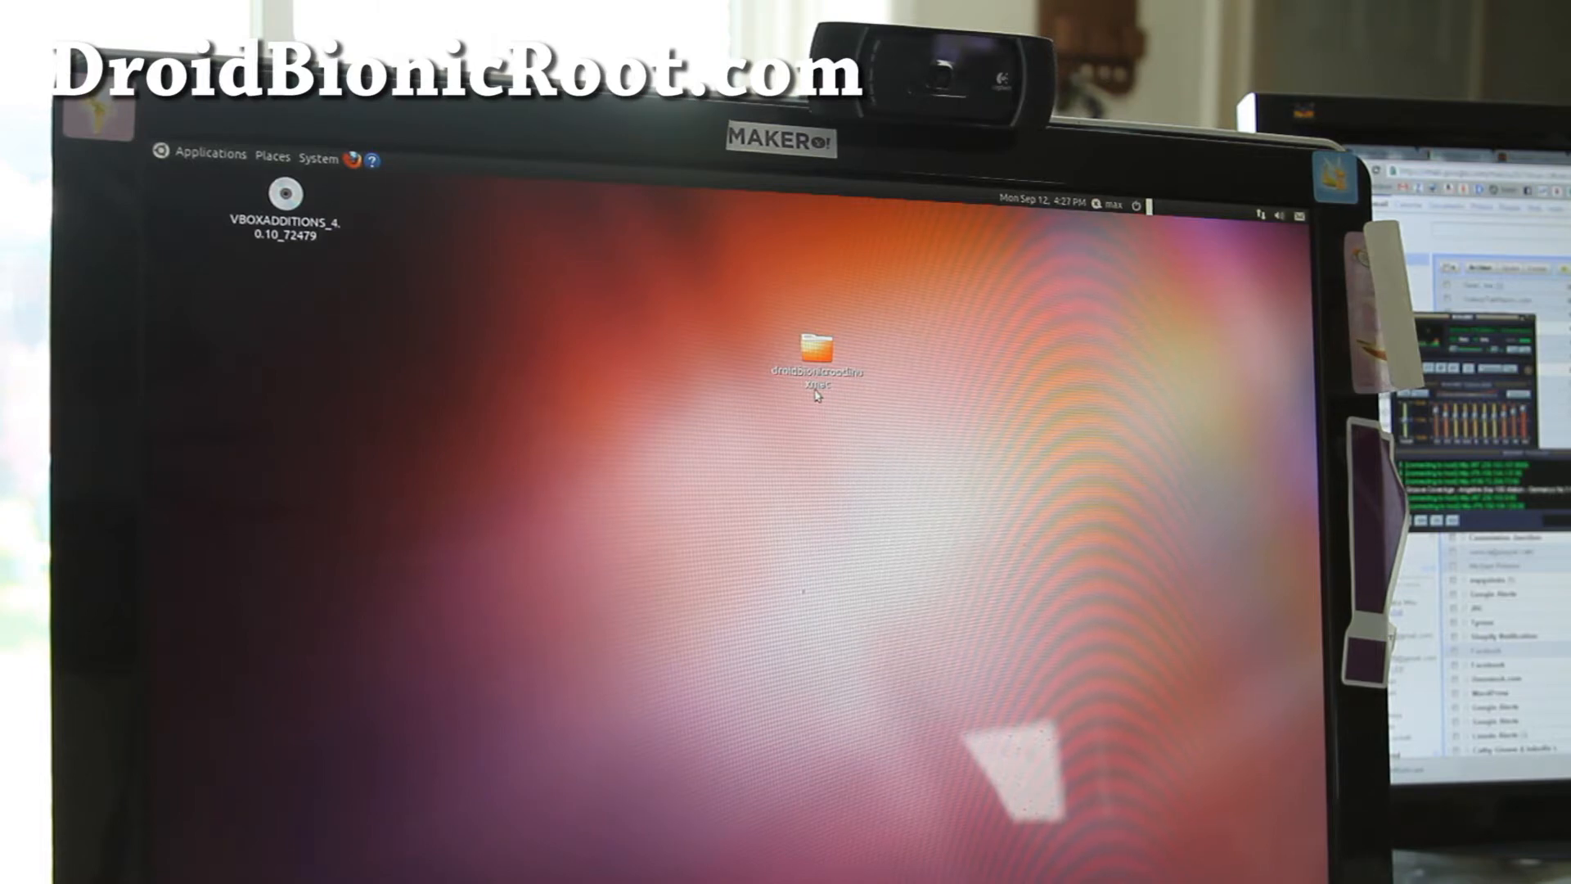
Step: Select the droidbionicrootlinuxmac folder and launch a Terminal window from the Applications menu
left_click(815, 360)
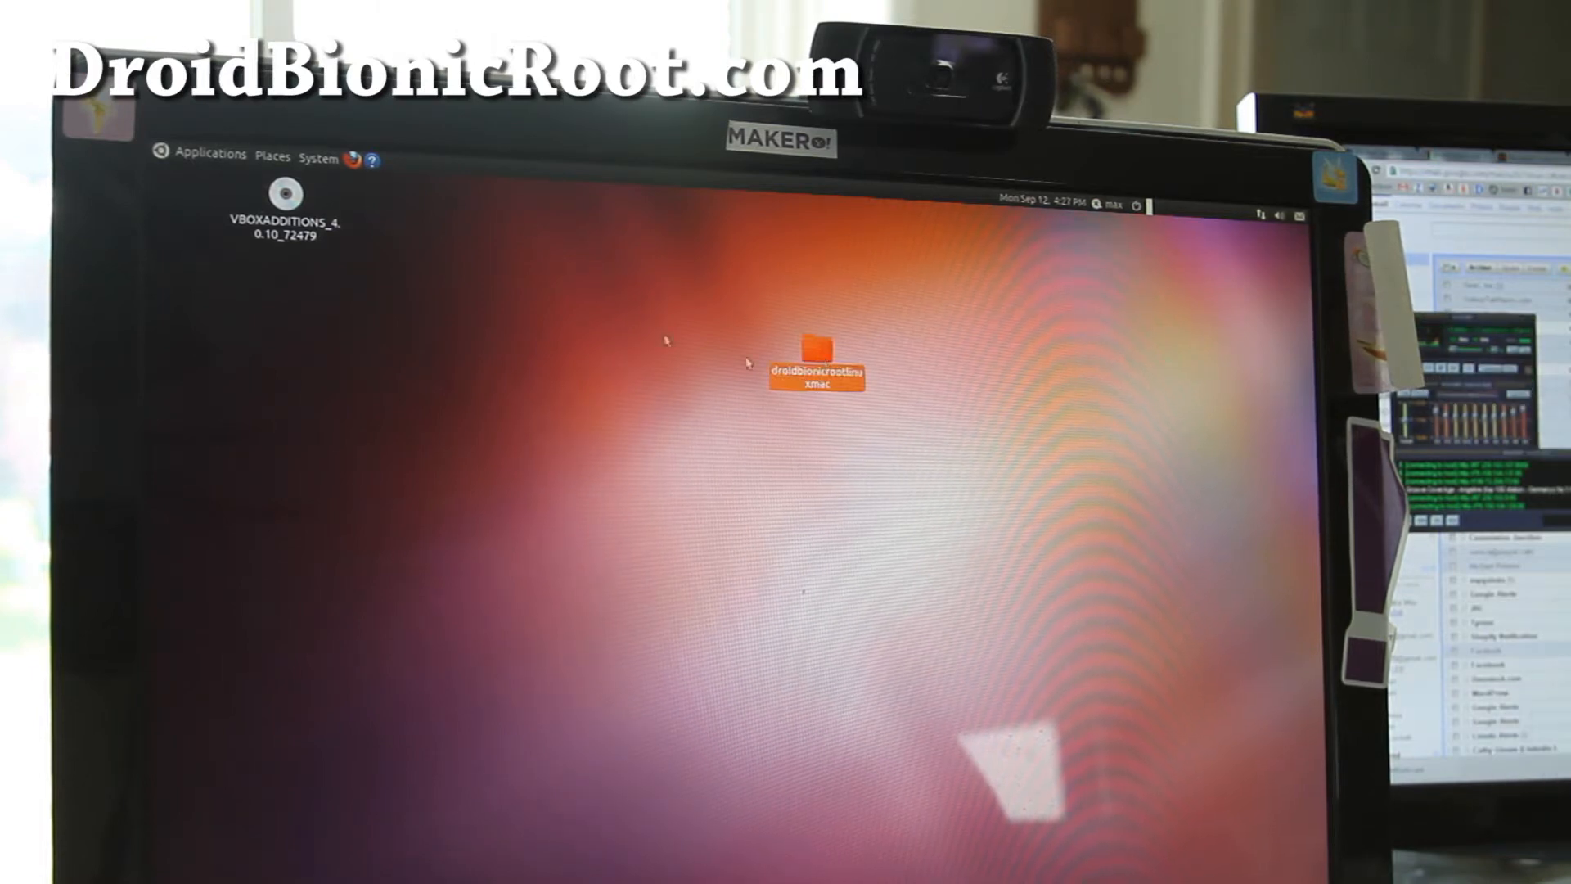
left_click(208, 154)
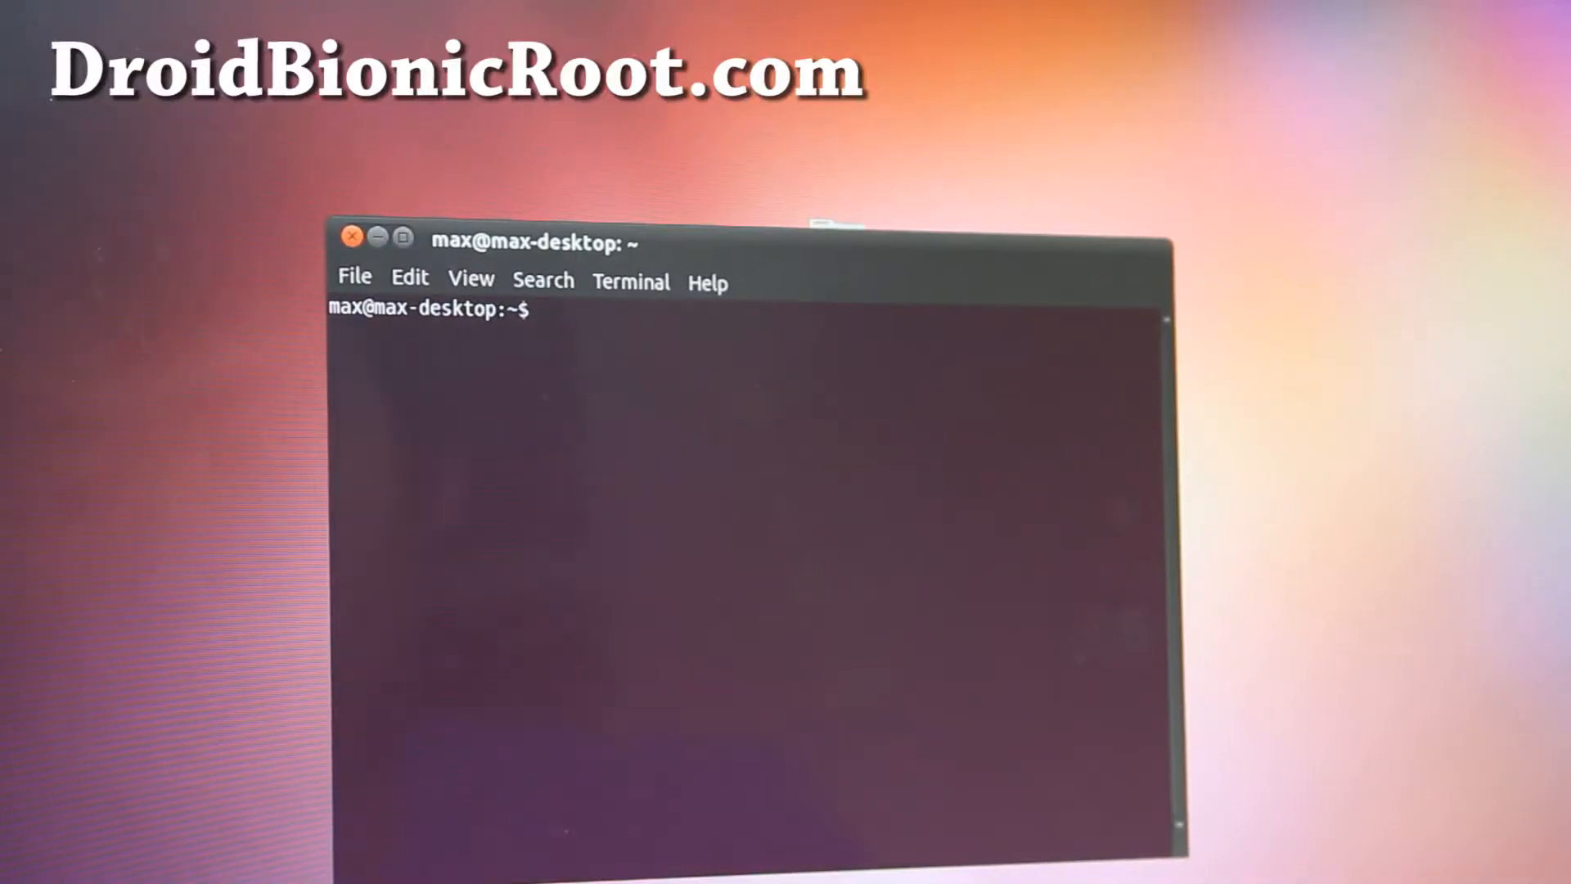
Step: Change the shell directory to Desktop/droidbionicrootlinuxmac using tab completion
type("cd /")
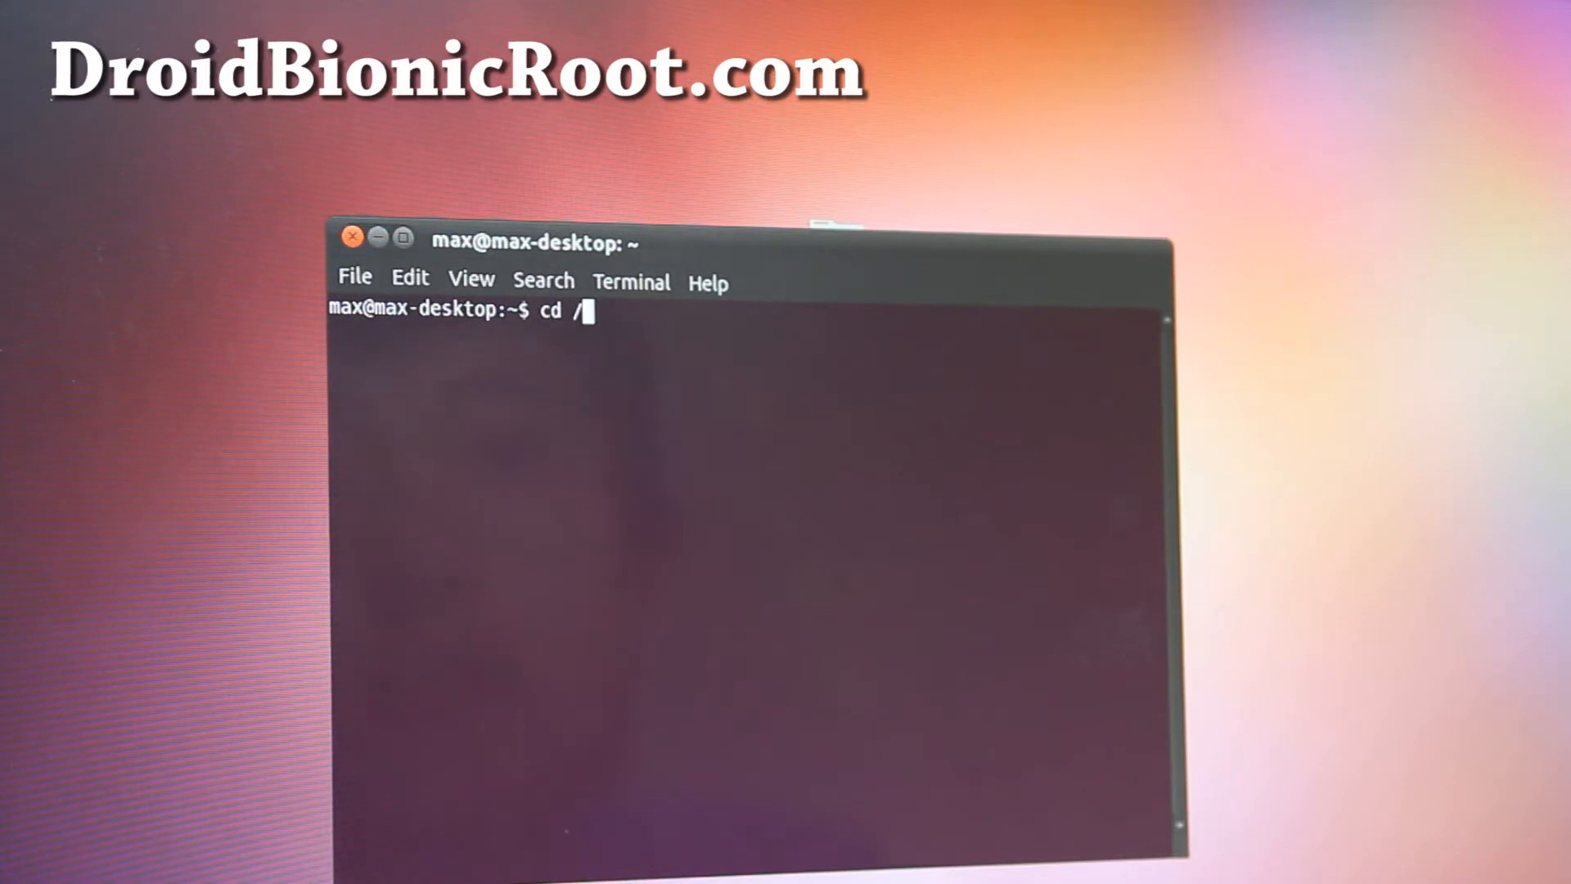
type("De")
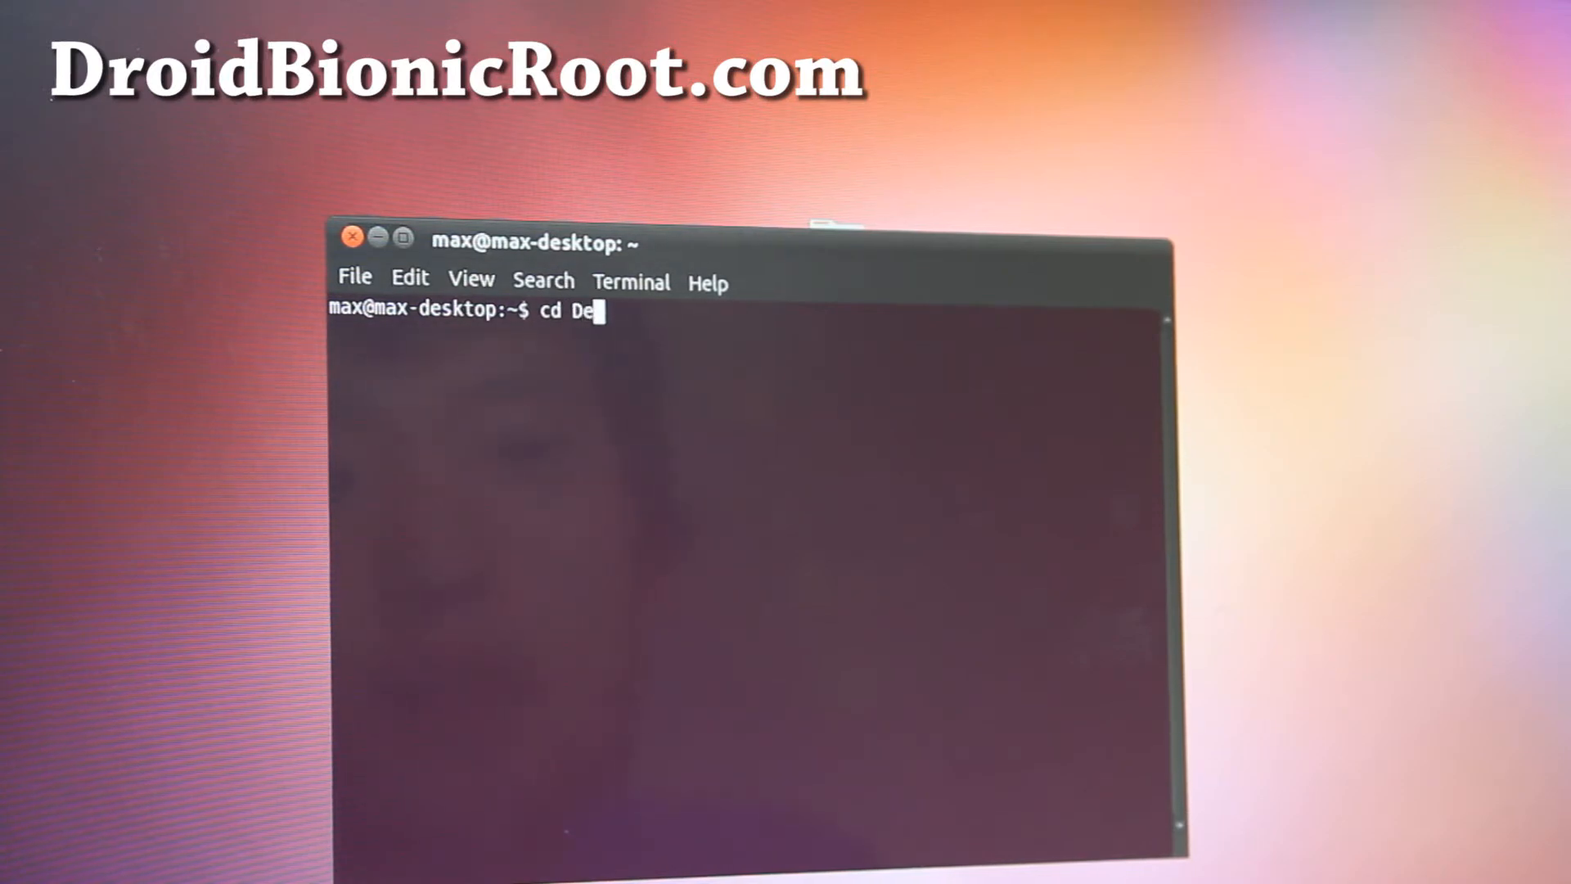
type("sktop/r")
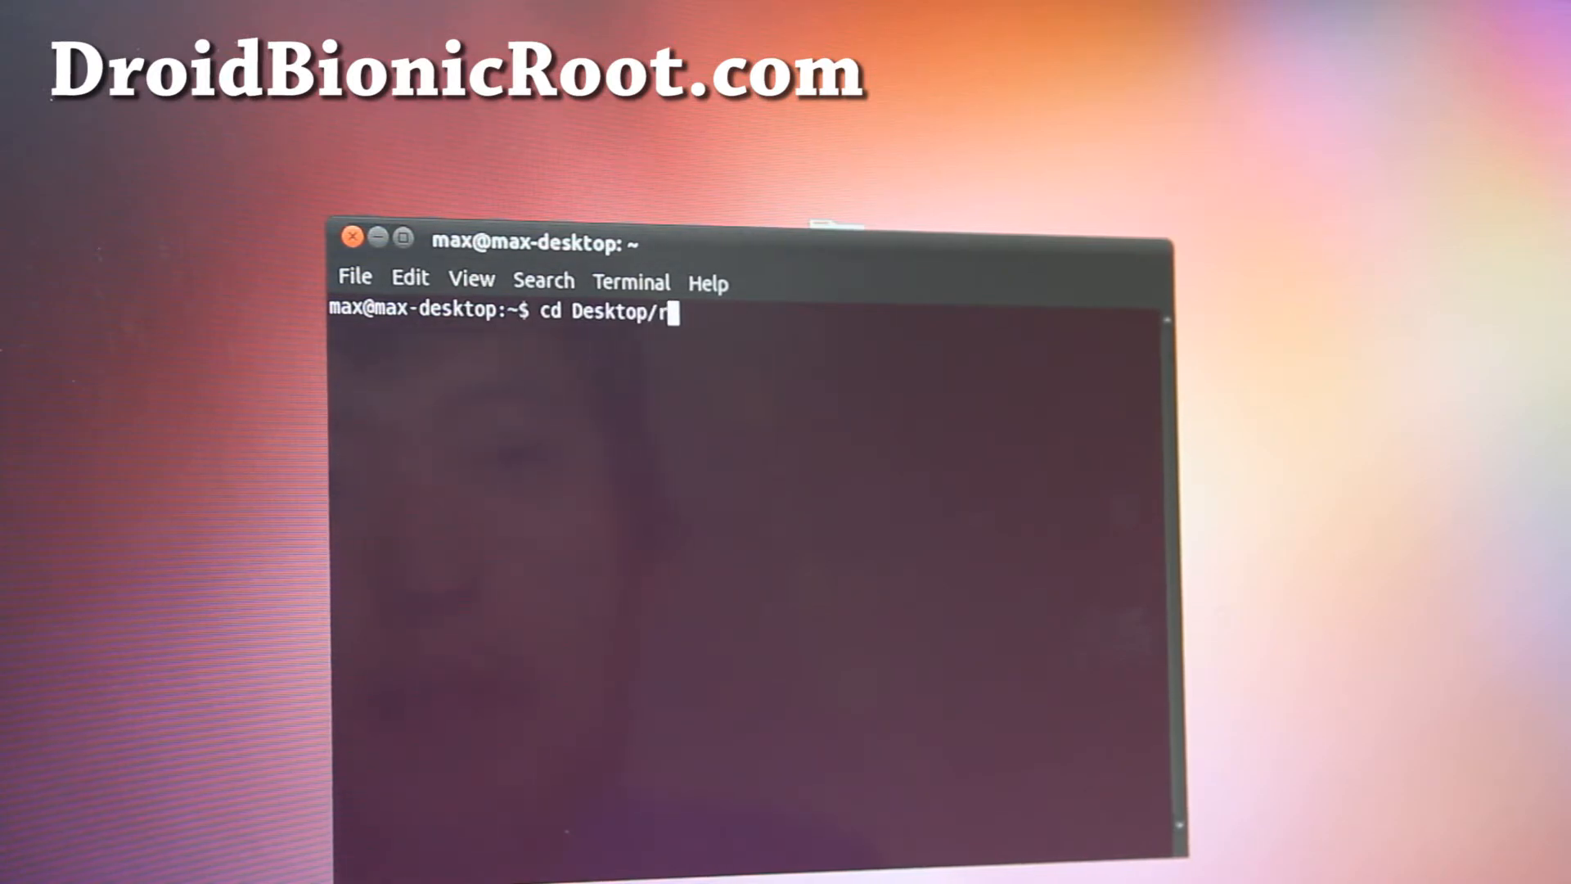
type("droidbionicrootlinuxmac/")
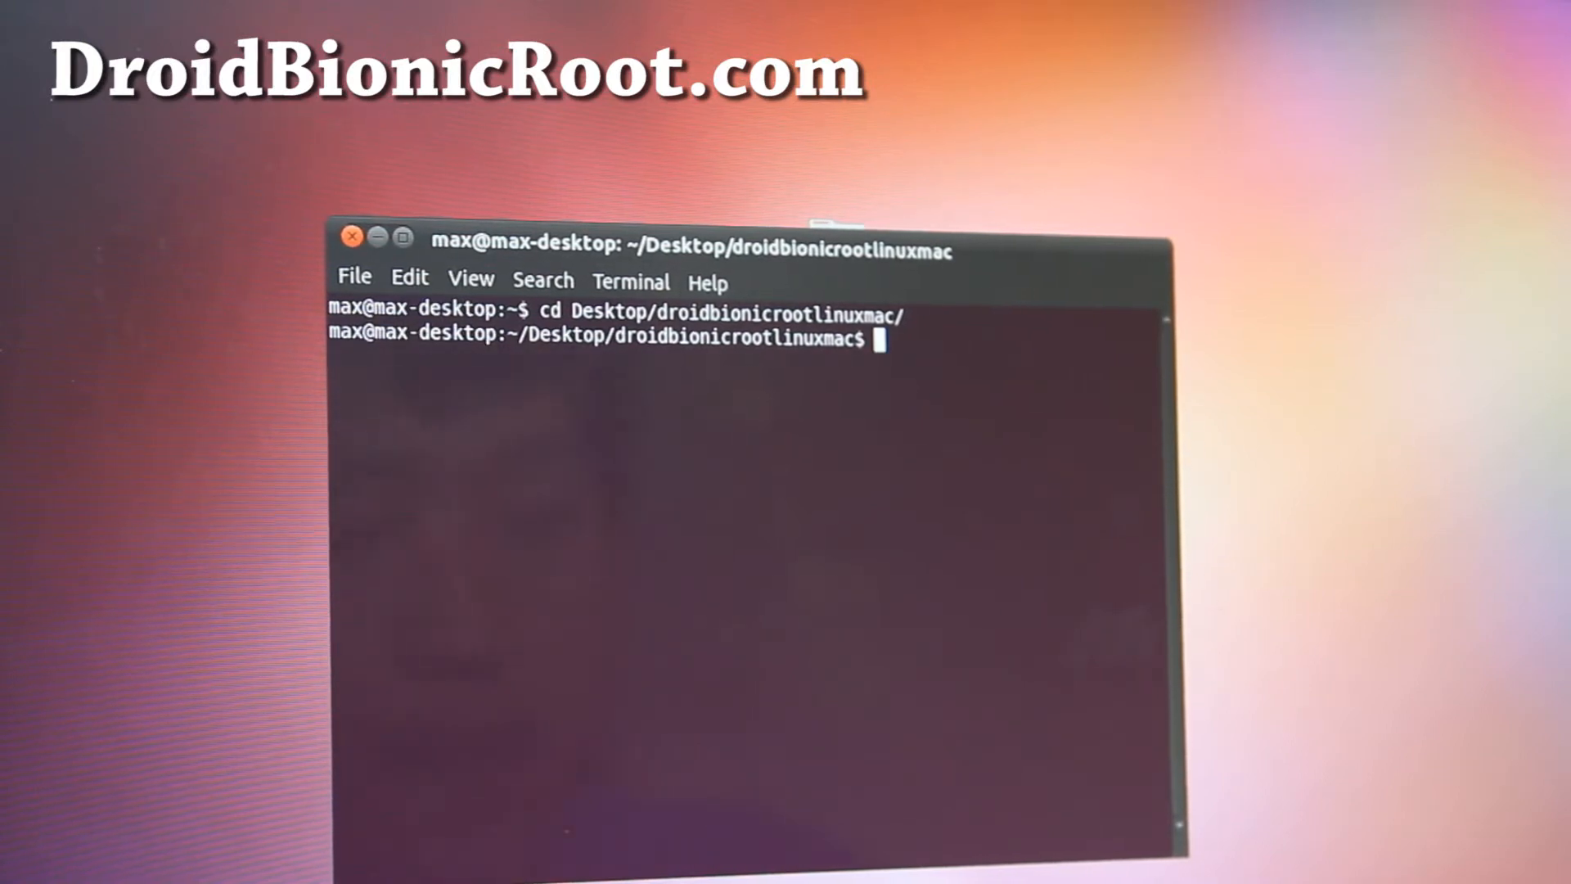
Step: Run the rooting script with sh run_to_root_your_droid3.sh
type("sh")
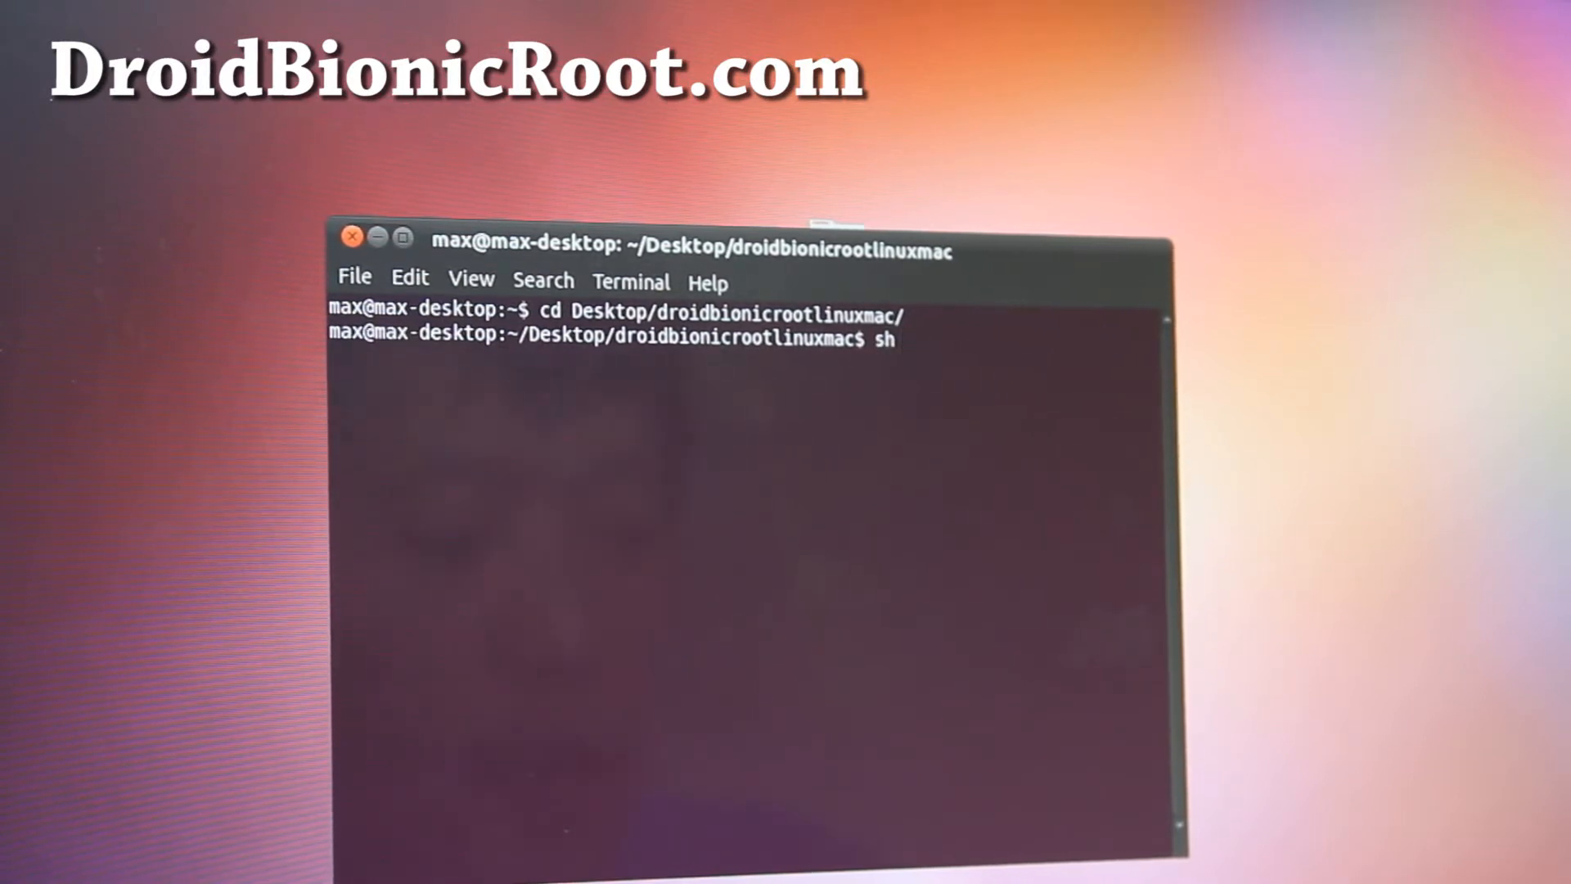
type("run_to_root_your_droid3.sh")
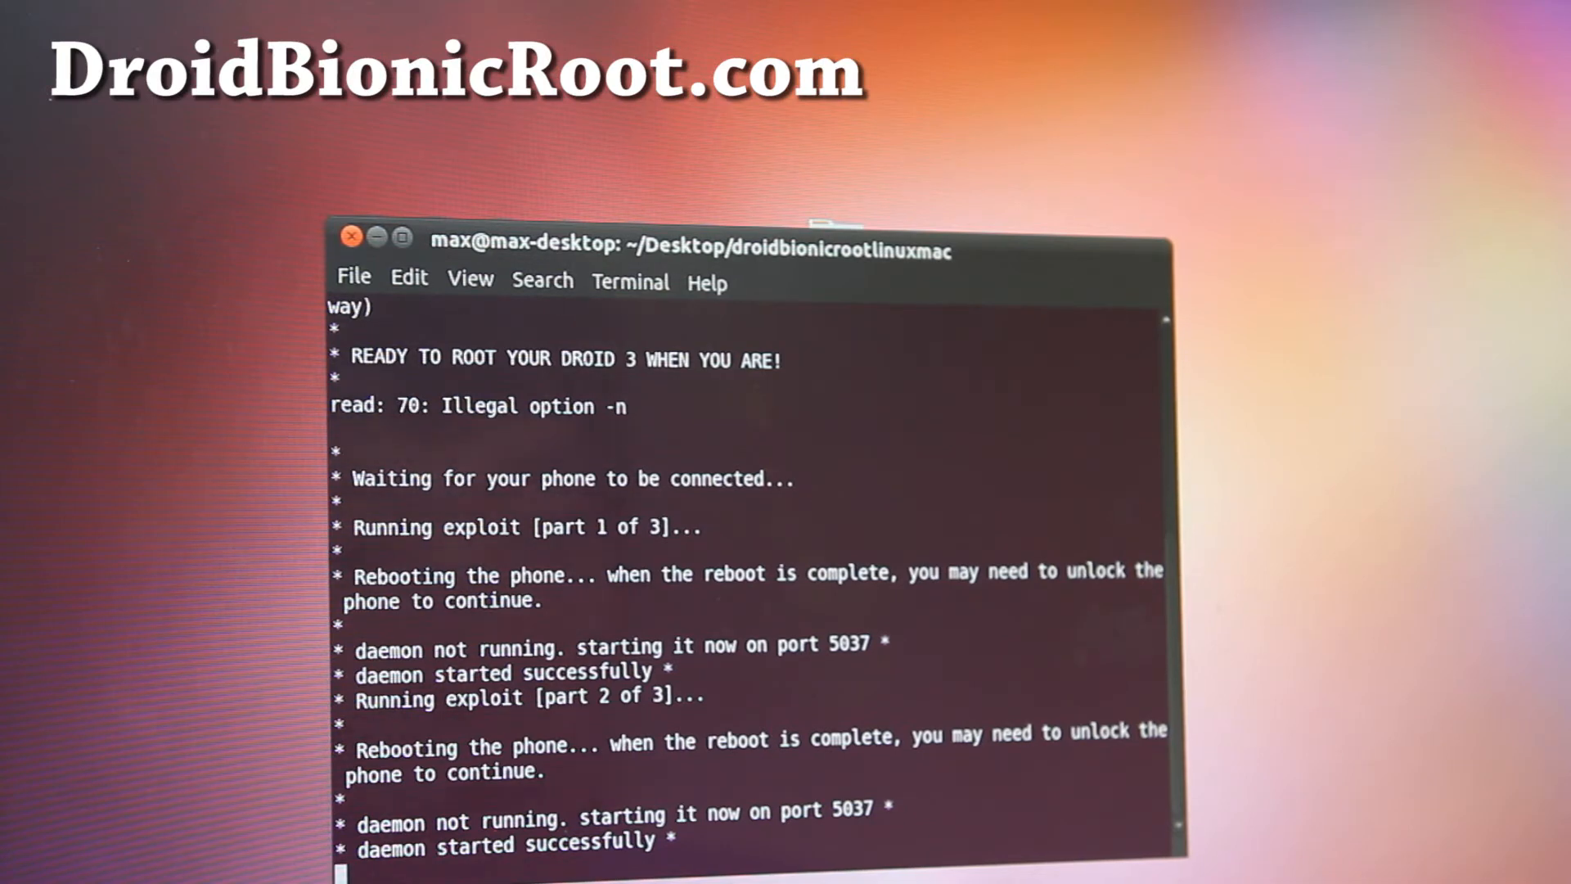
scroll("down", 3)
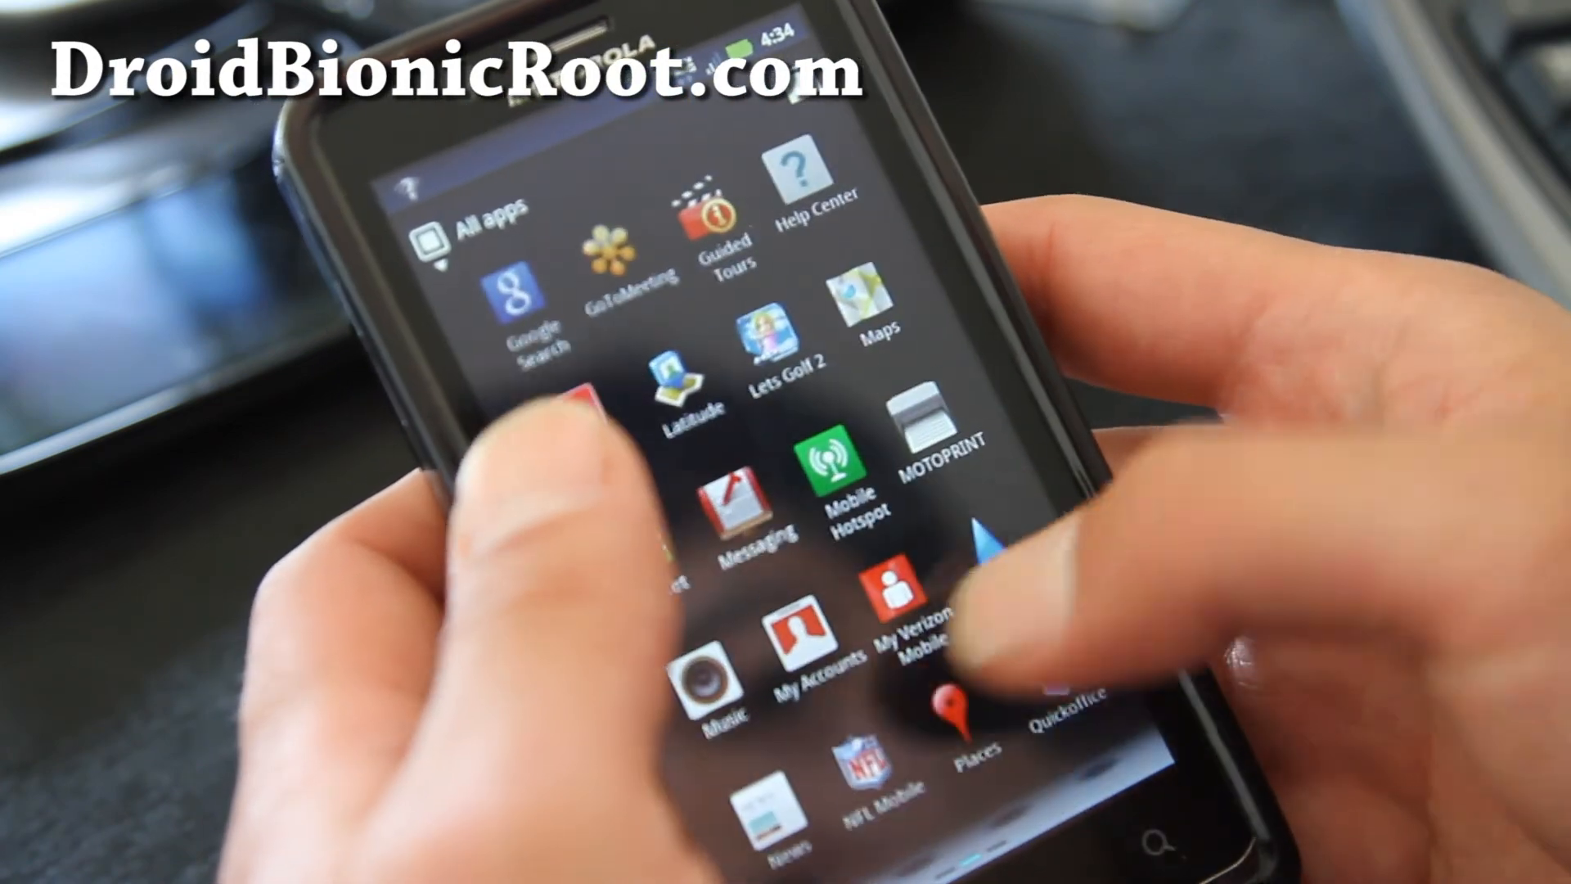
Step: Scroll the All apps drawer down to reveal the Superuser app
scroll("down", 3)
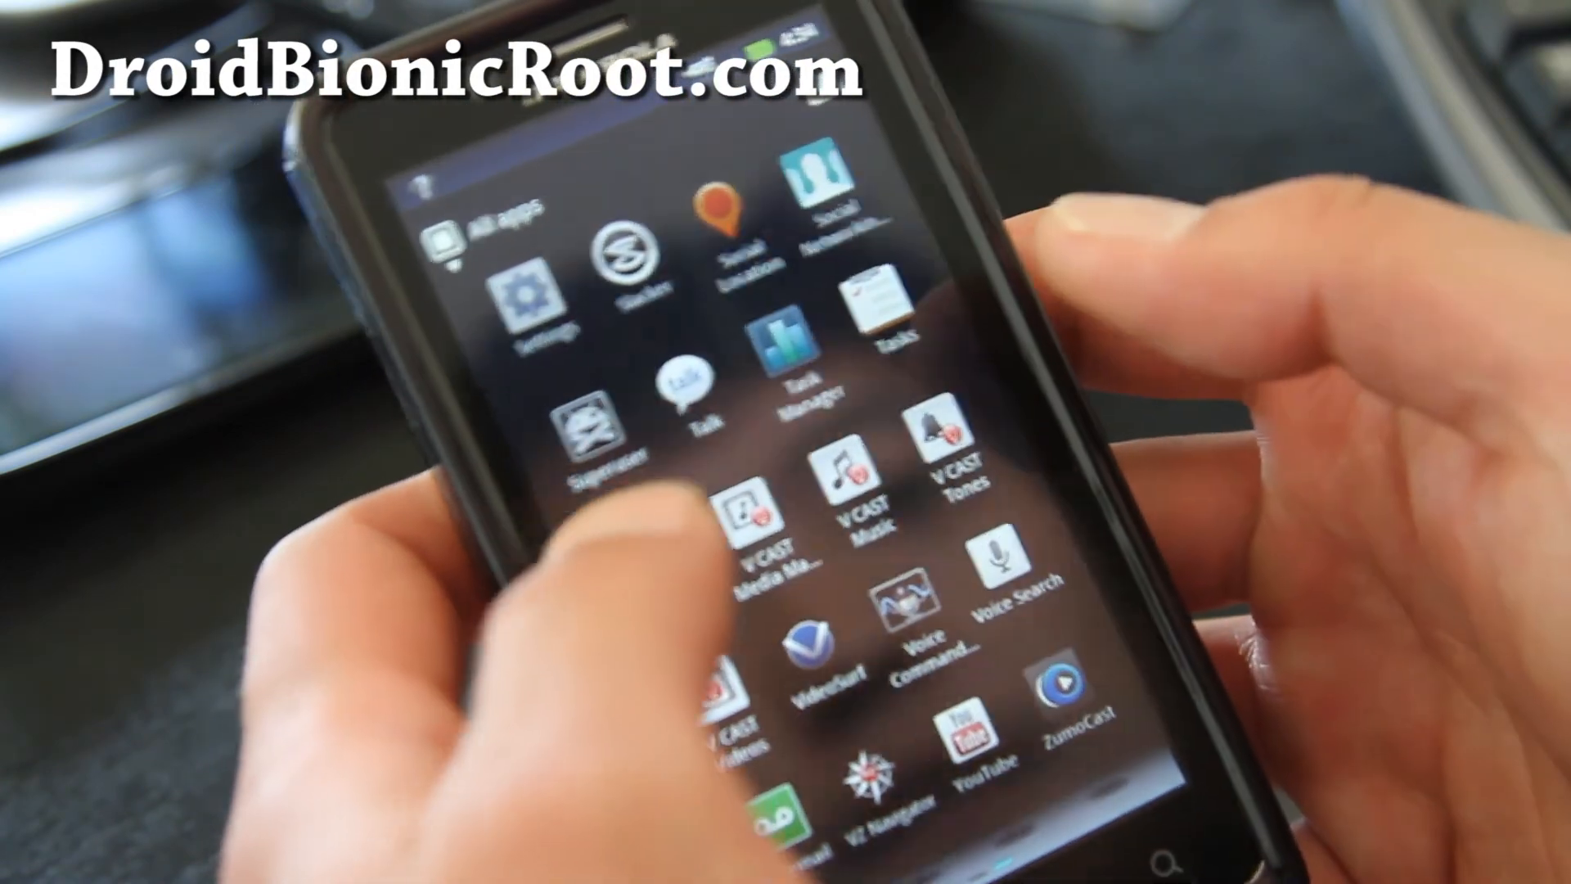